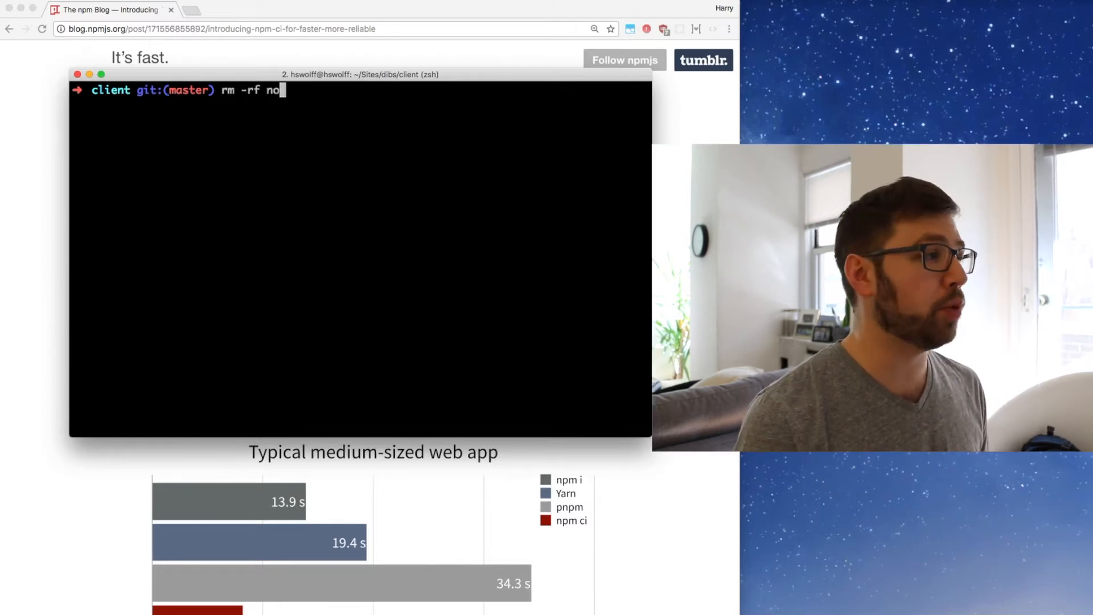
Run rm -rf node_modules, then start a fresh npm install in the client directory.
key(Enter)
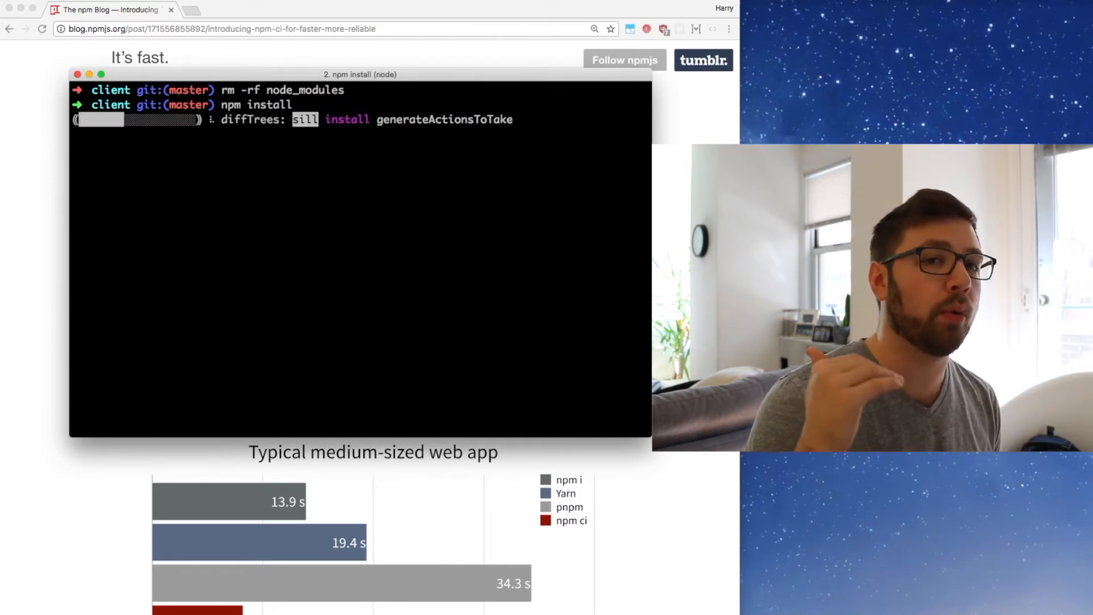